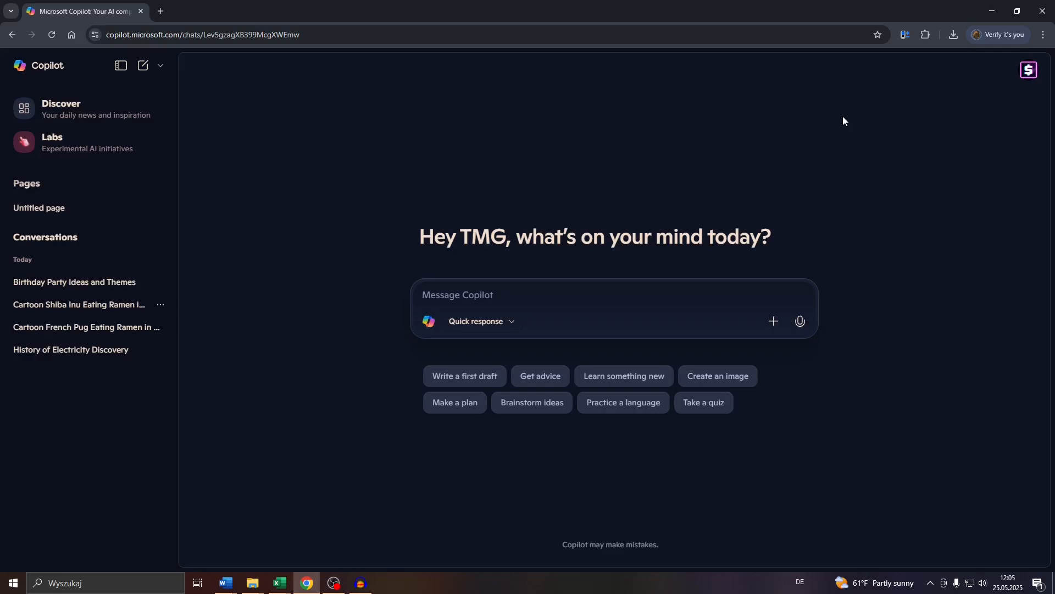
mouse_move(219, 146)
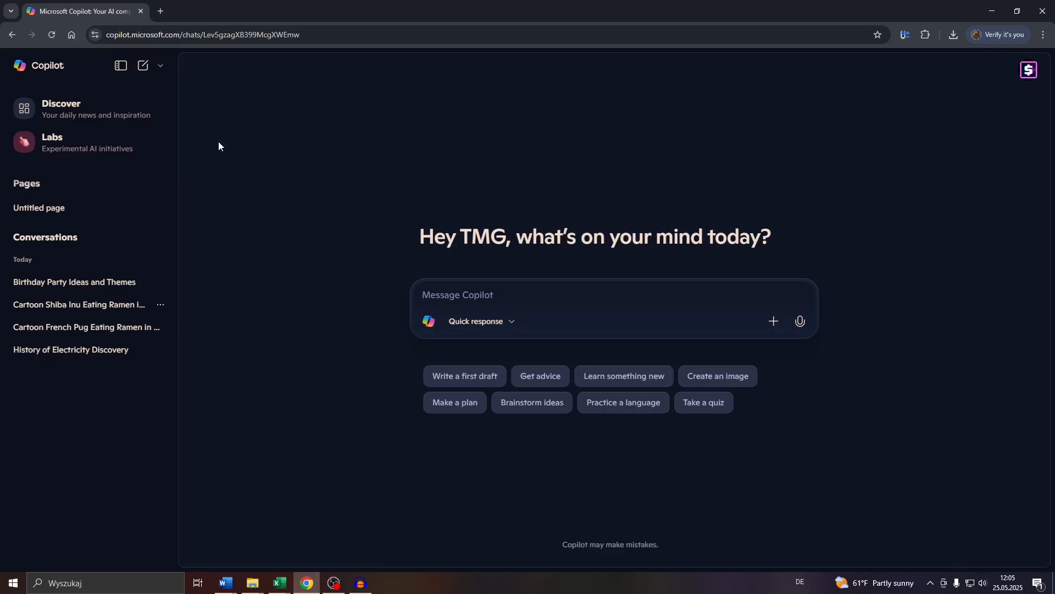
mouse_move(123, 24)
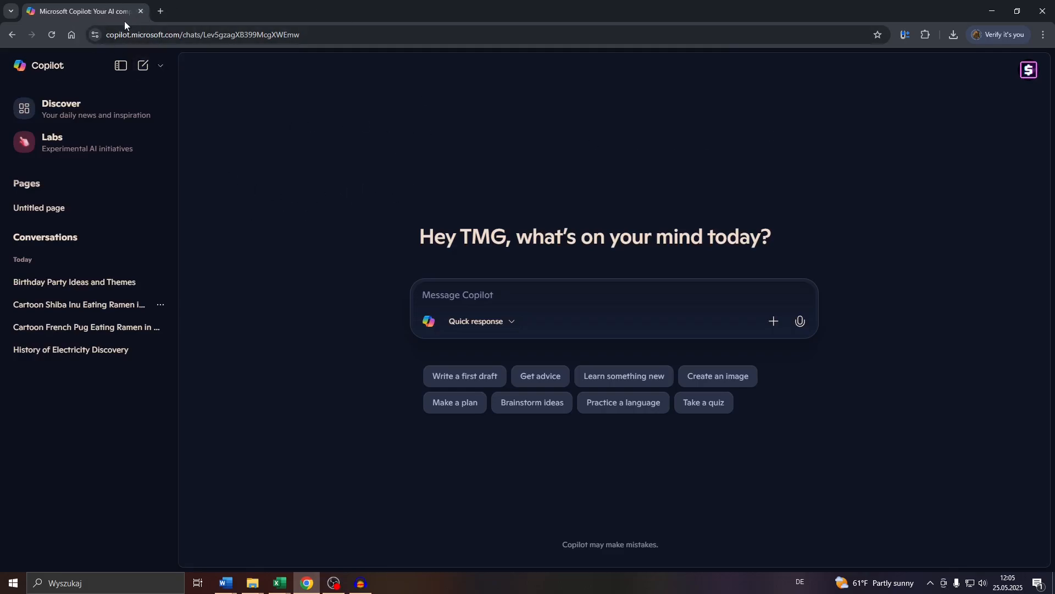
mouse_move(1028, 80)
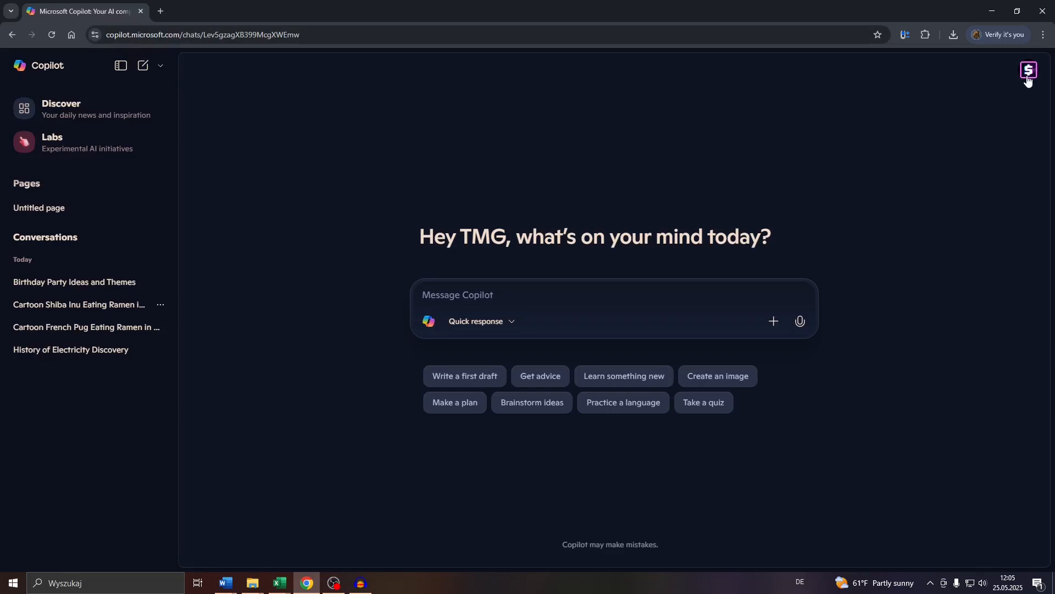
Step: After briefly opening the account menu, request deletion of the 'Birthday Party Ideas and Themes' conversation
left_click(1029, 70)
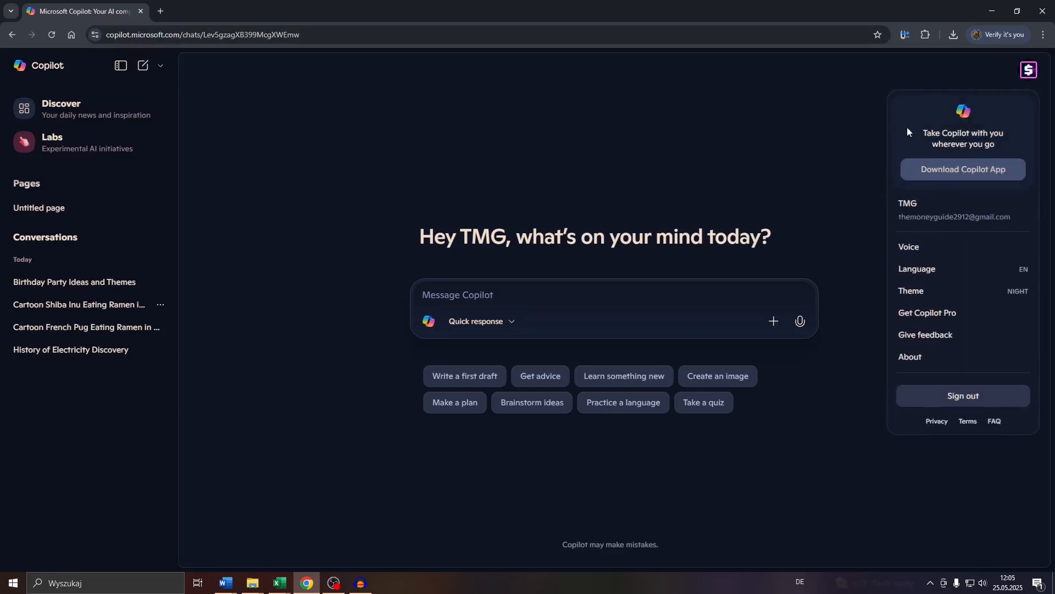
left_click(845, 171)
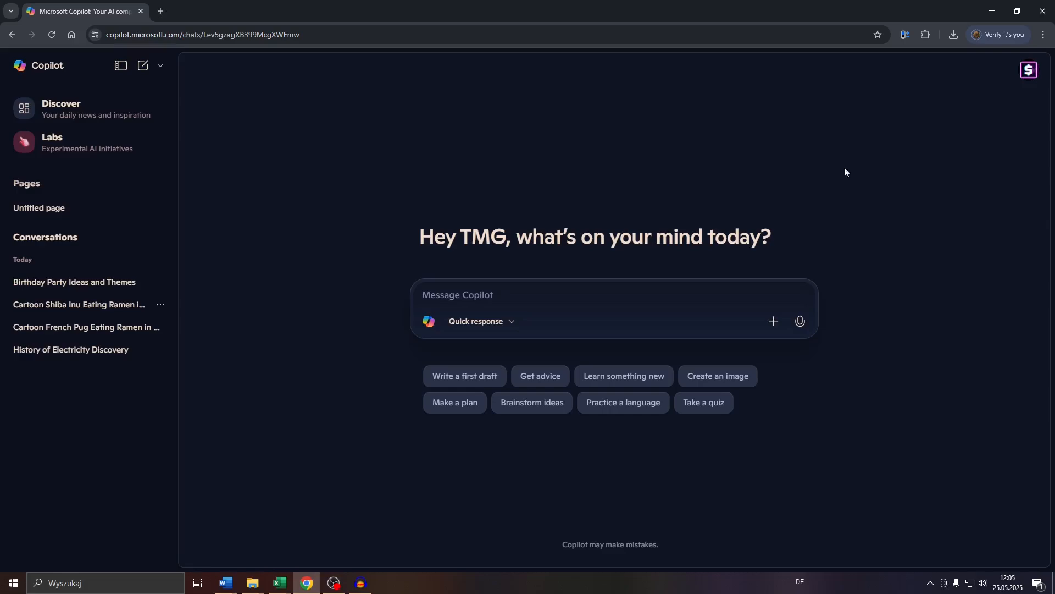
mouse_move(265, 195)
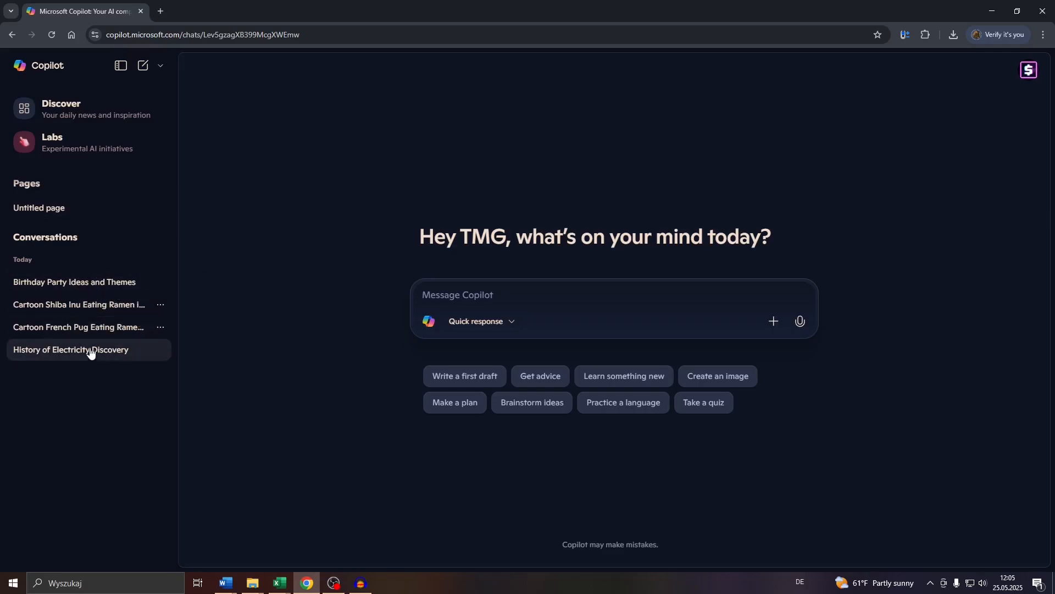
mouse_move(80, 304)
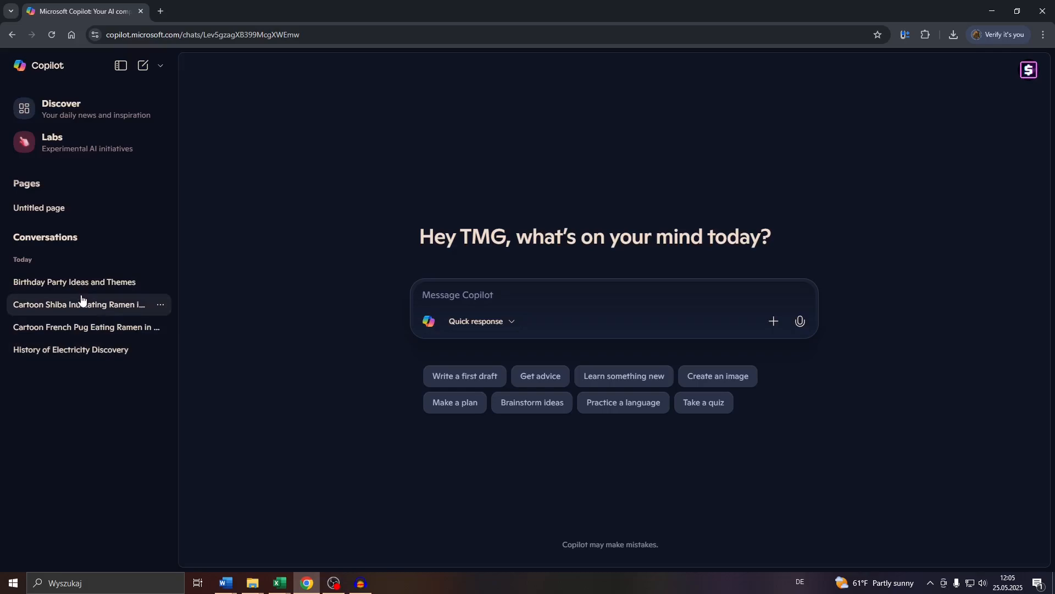
mouse_move(81, 336)
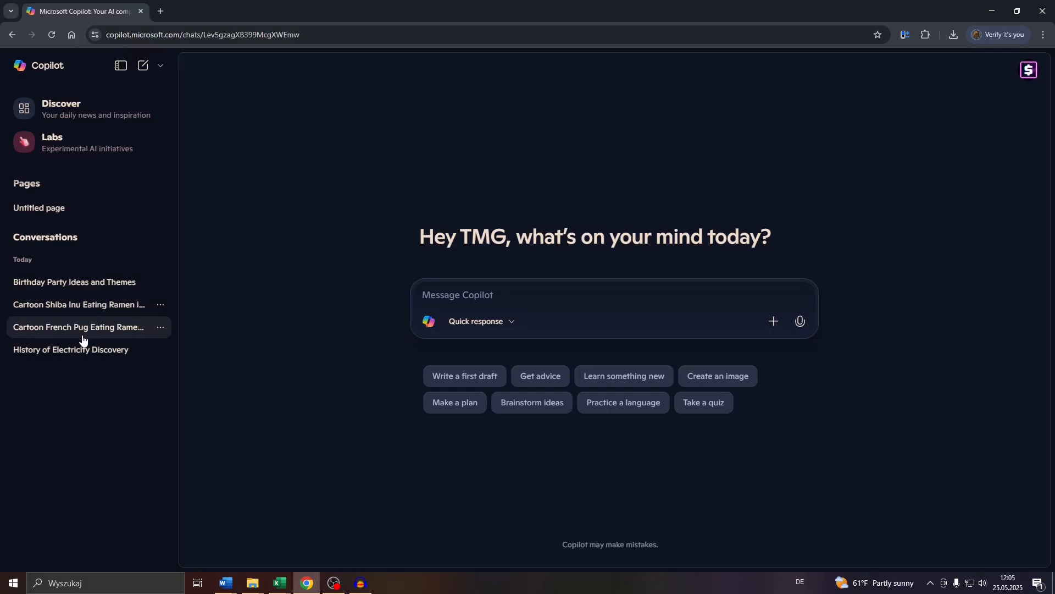
mouse_move(53, 311)
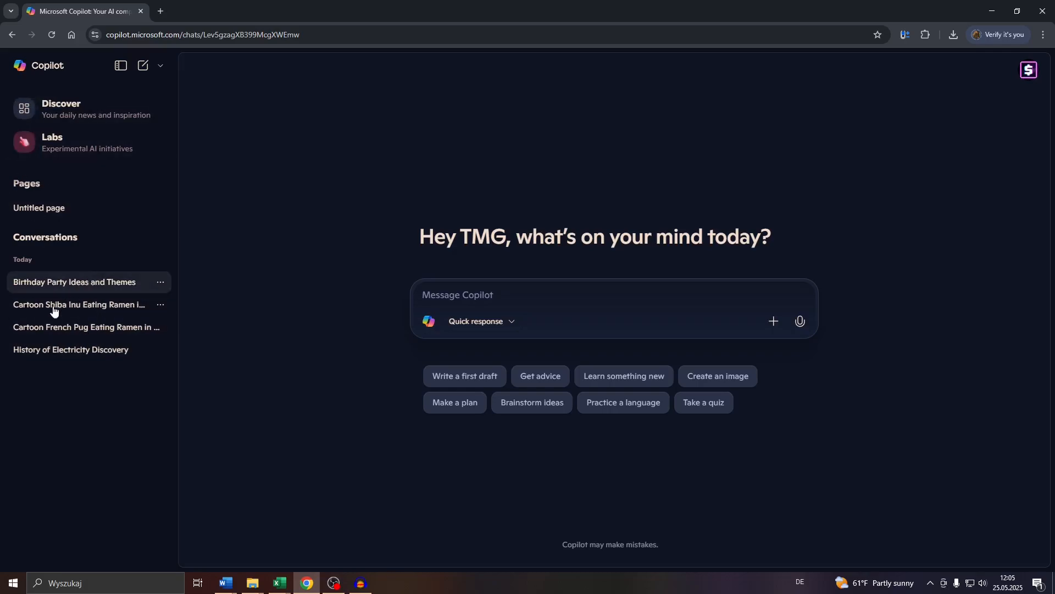
mouse_move(160, 283)
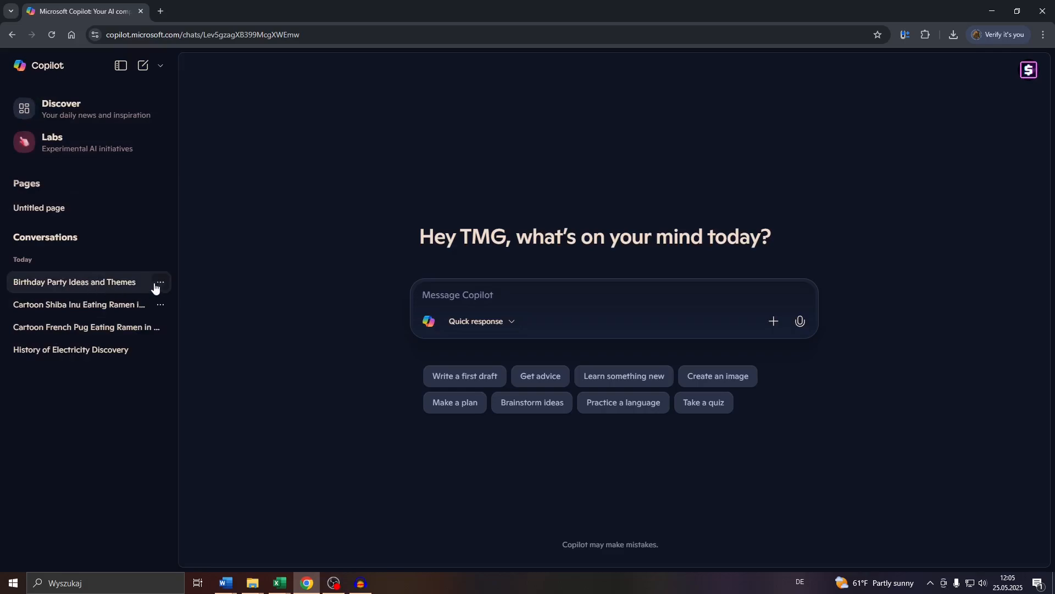
mouse_move(8, 291)
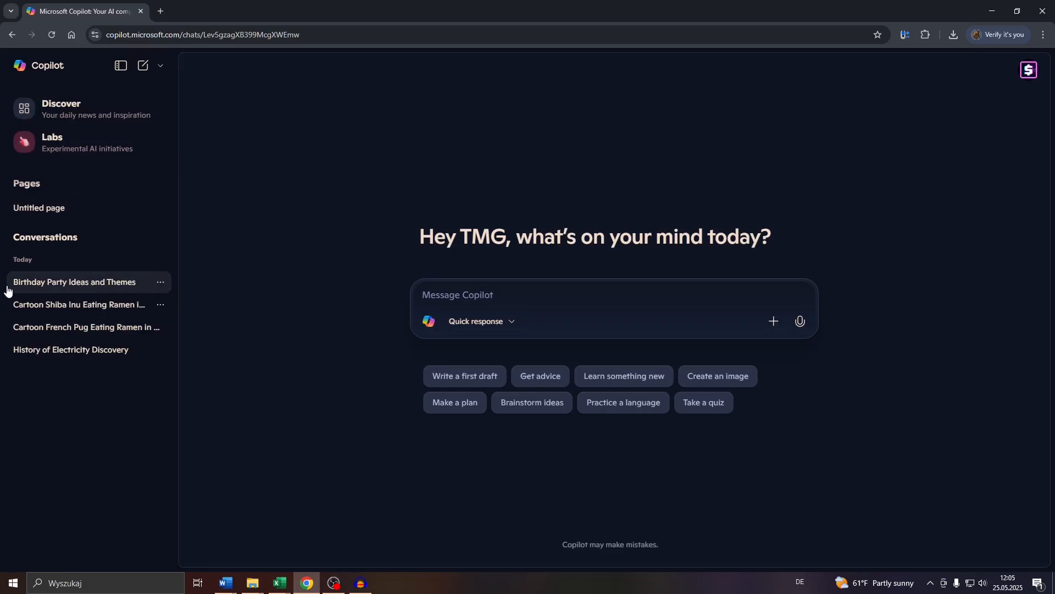
left_click(160, 305)
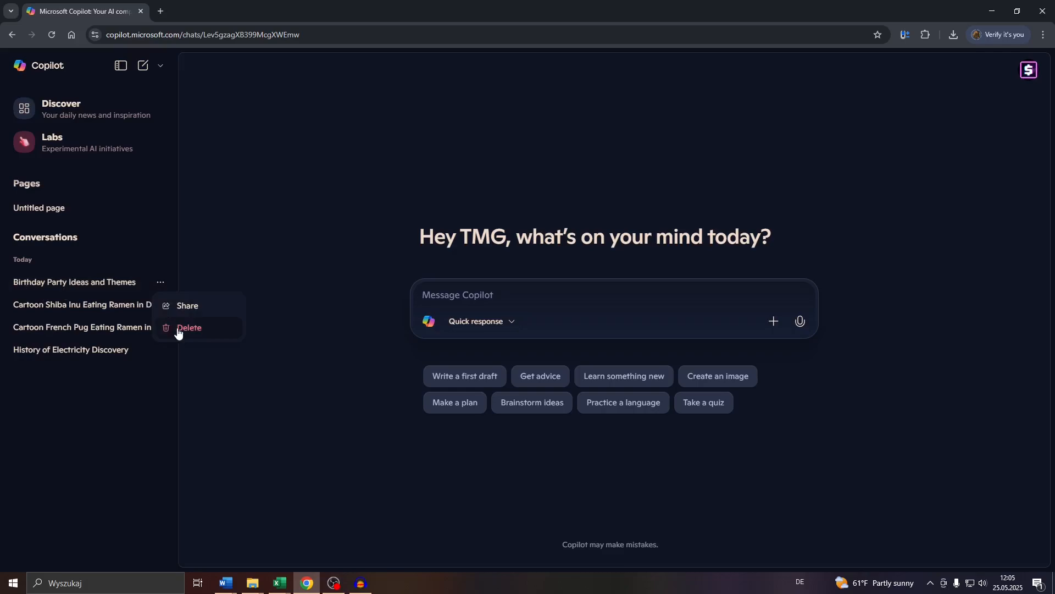
left_click(189, 330)
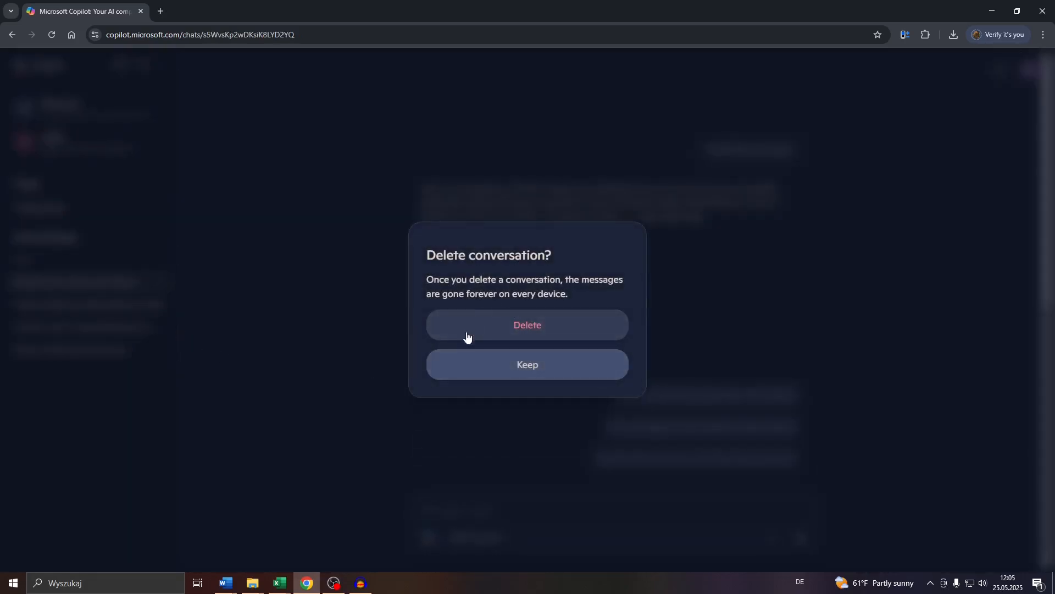
mouse_move(512, 360)
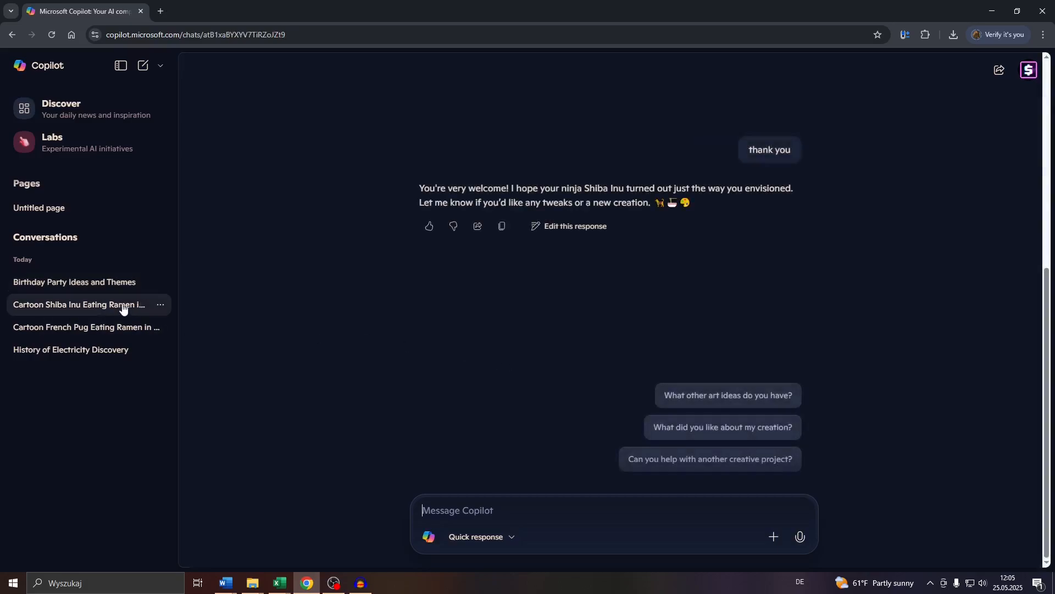
mouse_move(155, 317)
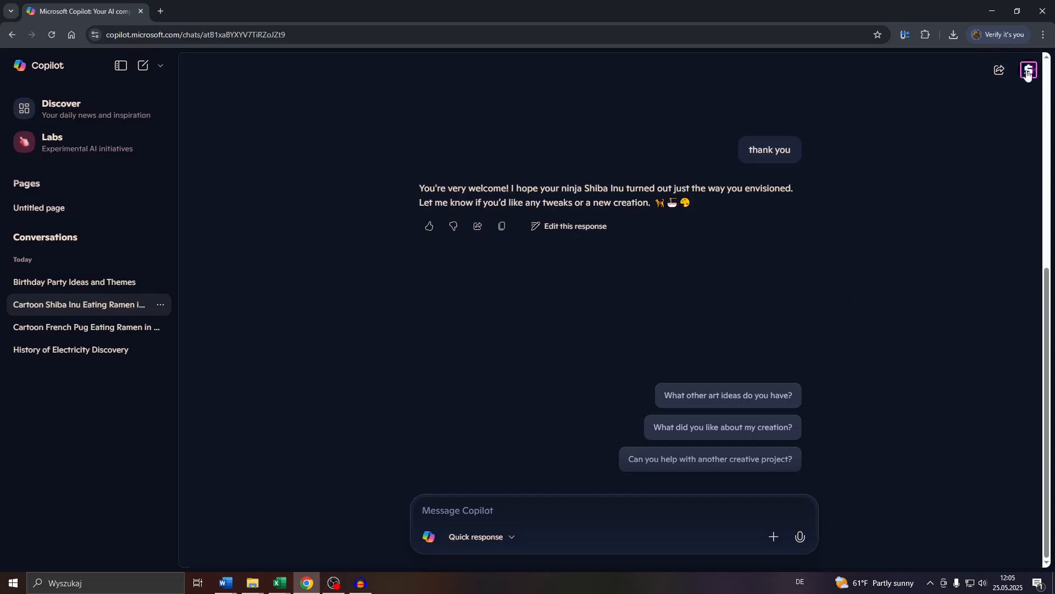
Step: Open the account menu from the profile avatar at the top right
left_click(1029, 71)
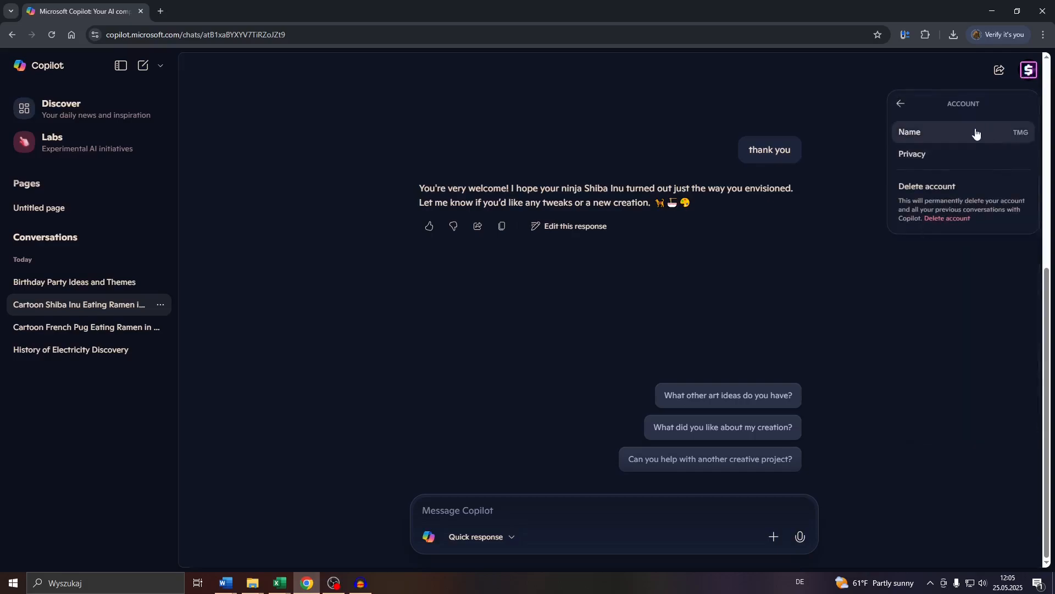
Step: Open Privacy settings showing model training, personalization, and voice training toggles
left_click(913, 153)
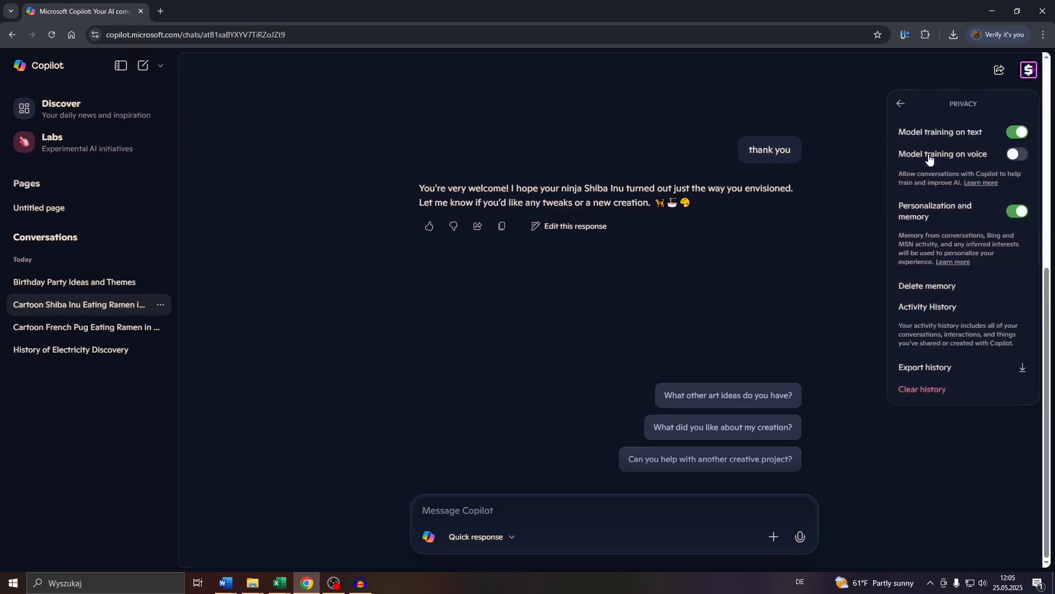
mouse_move(921, 306)
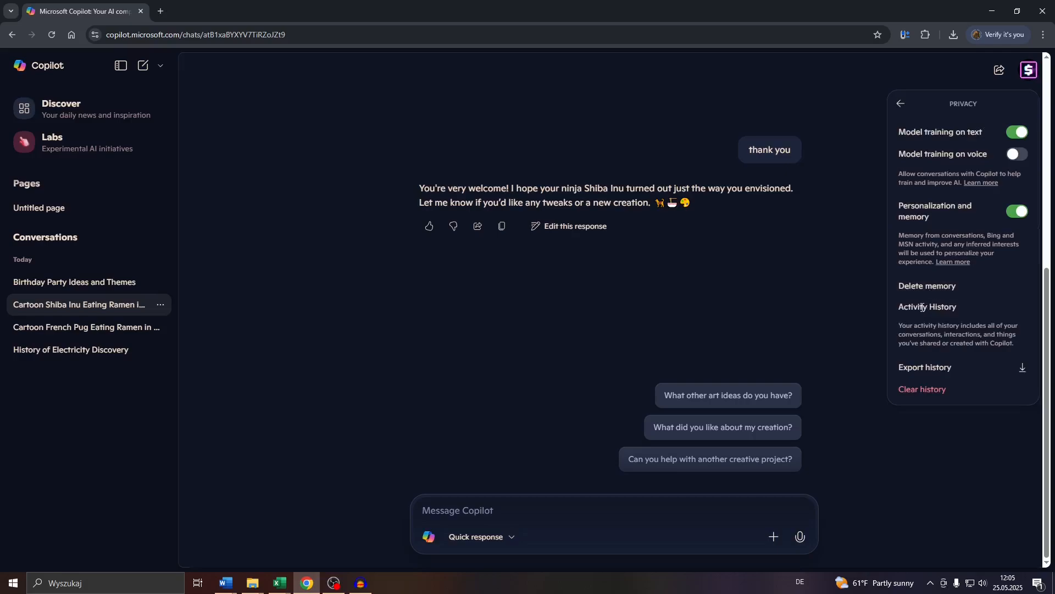
mouse_move(921, 389)
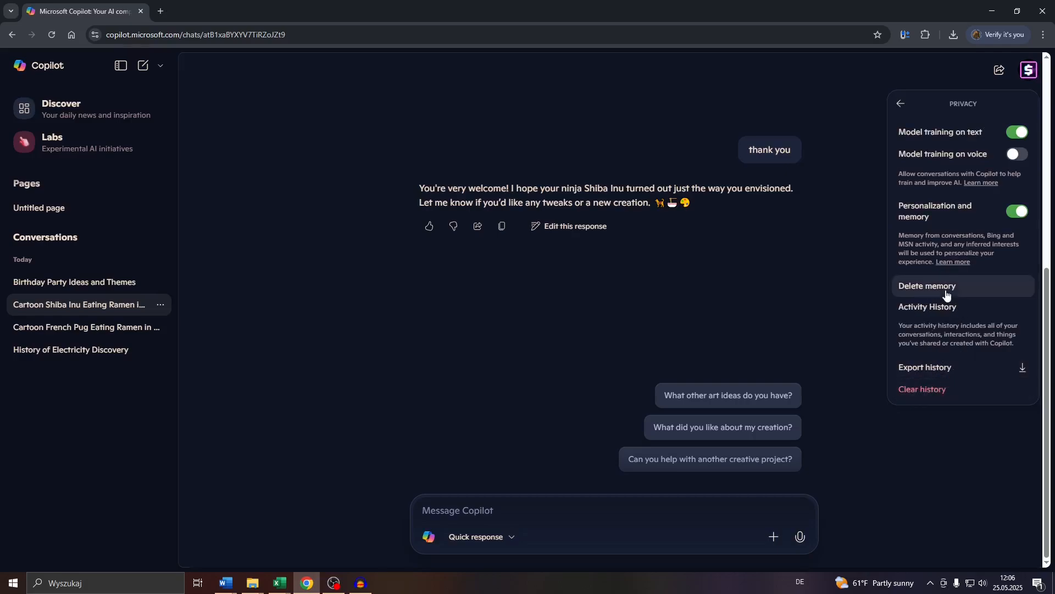
mouse_move(927, 285)
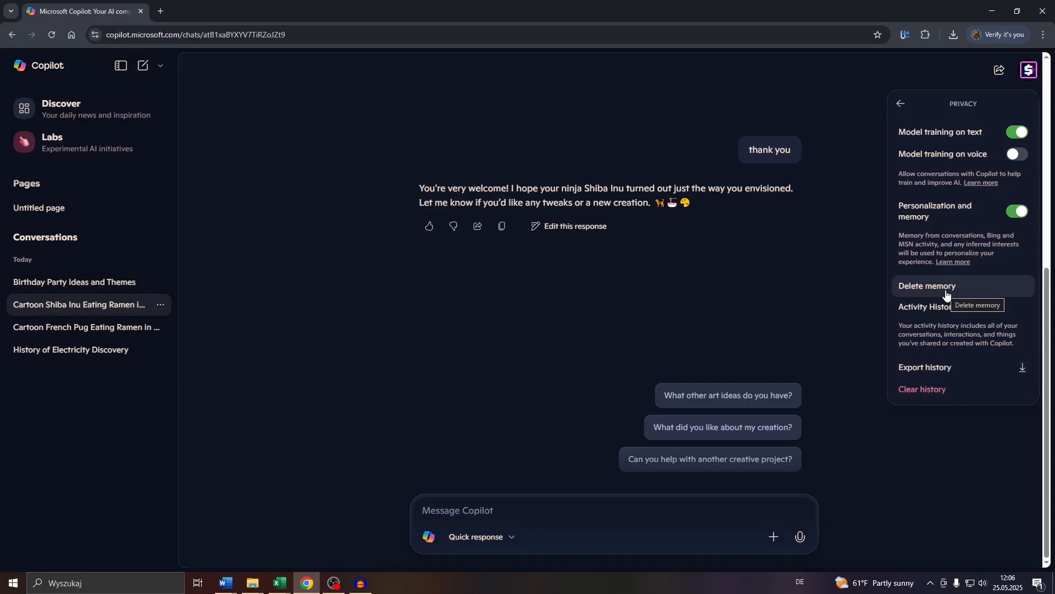
mouse_move(258, 120)
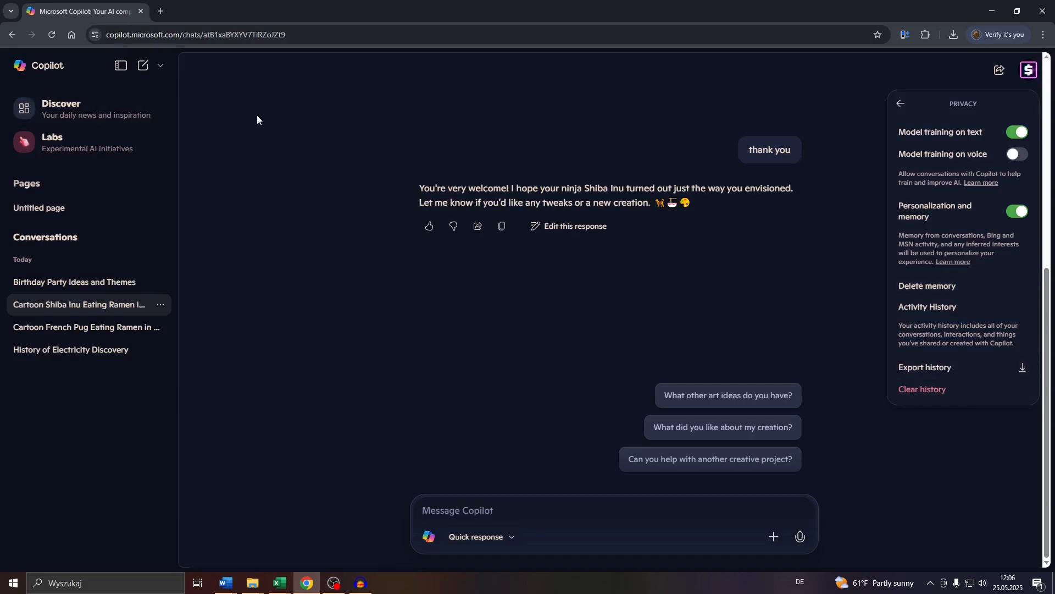
mouse_move(471, 215)
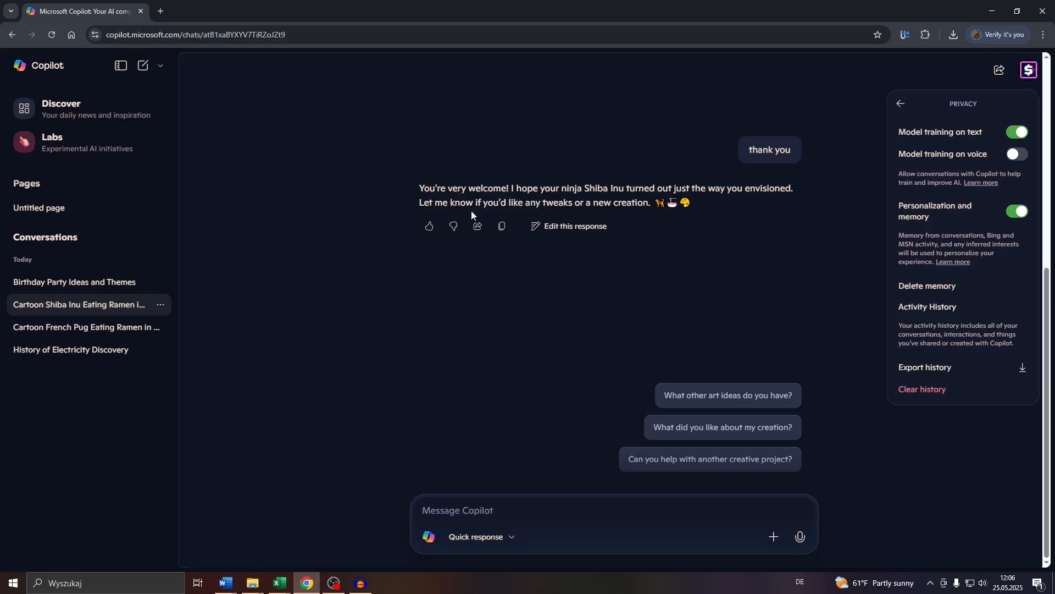
mouse_move(456, 263)
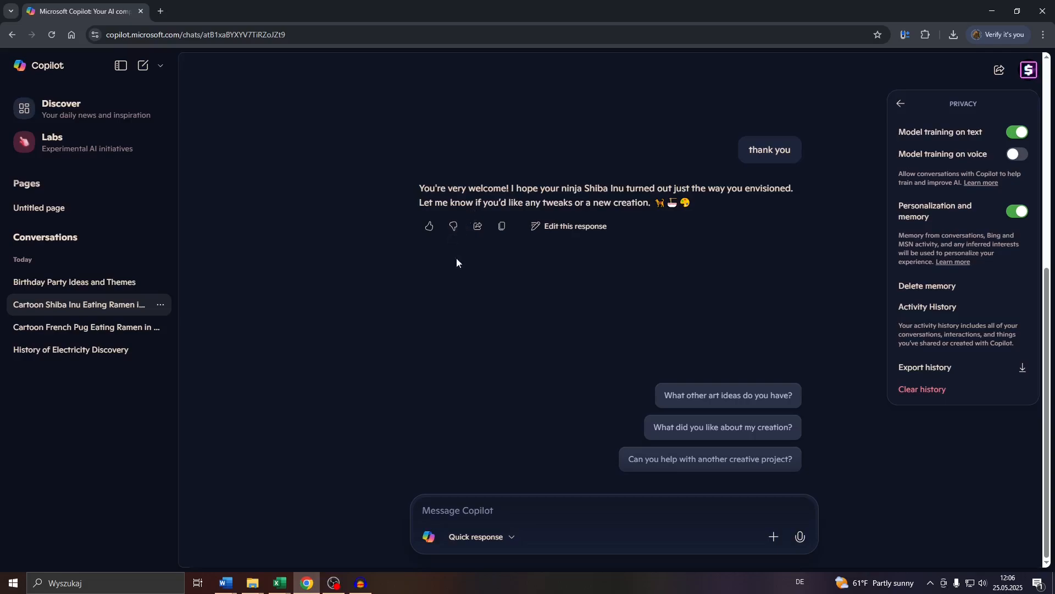
mouse_move(479, 309)
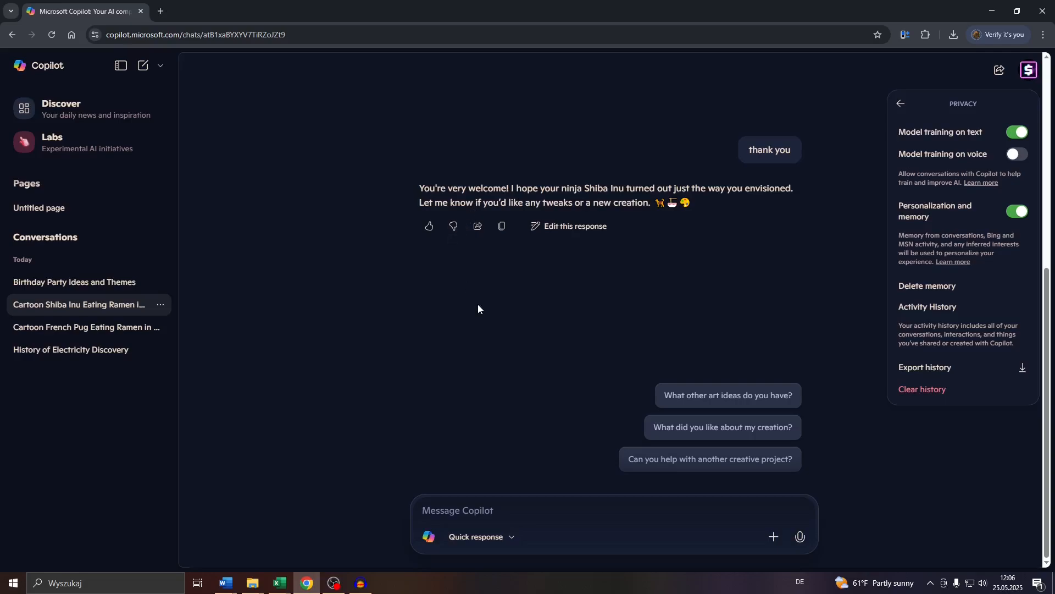
mouse_move(461, 322)
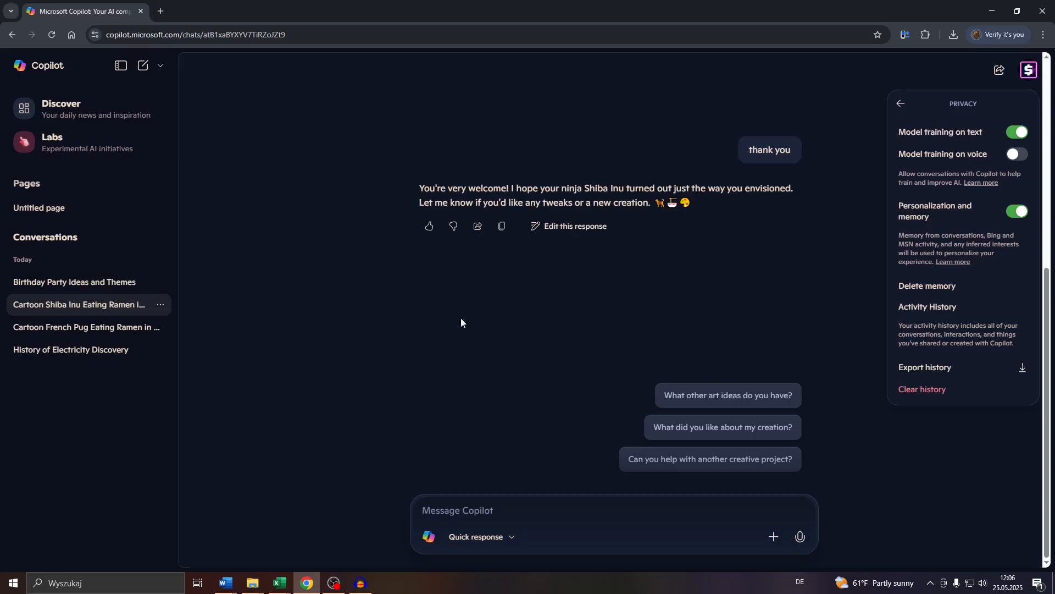
mouse_move(403, 302)
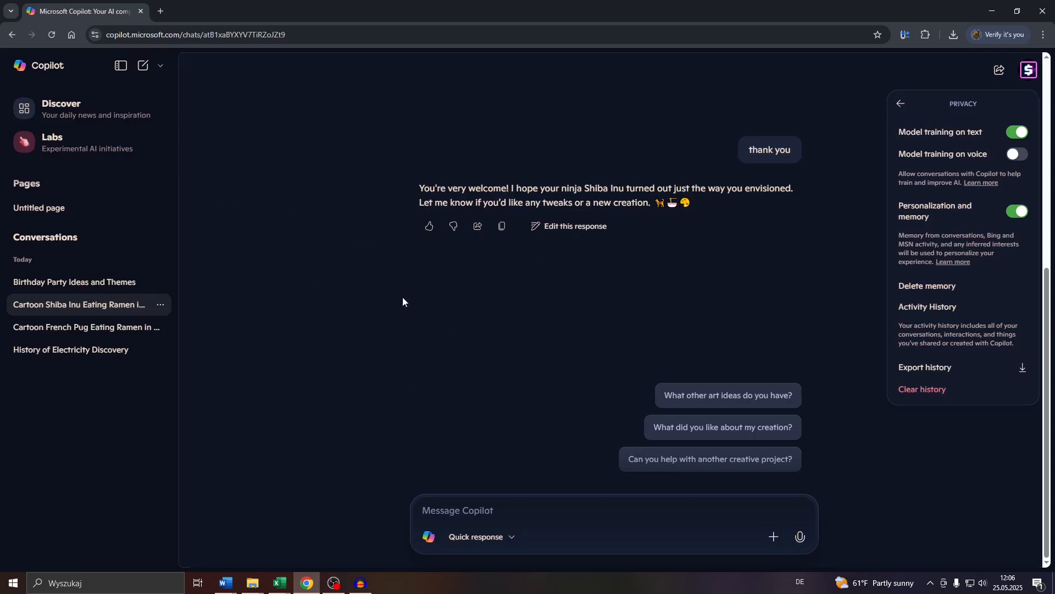
mouse_move(268, 134)
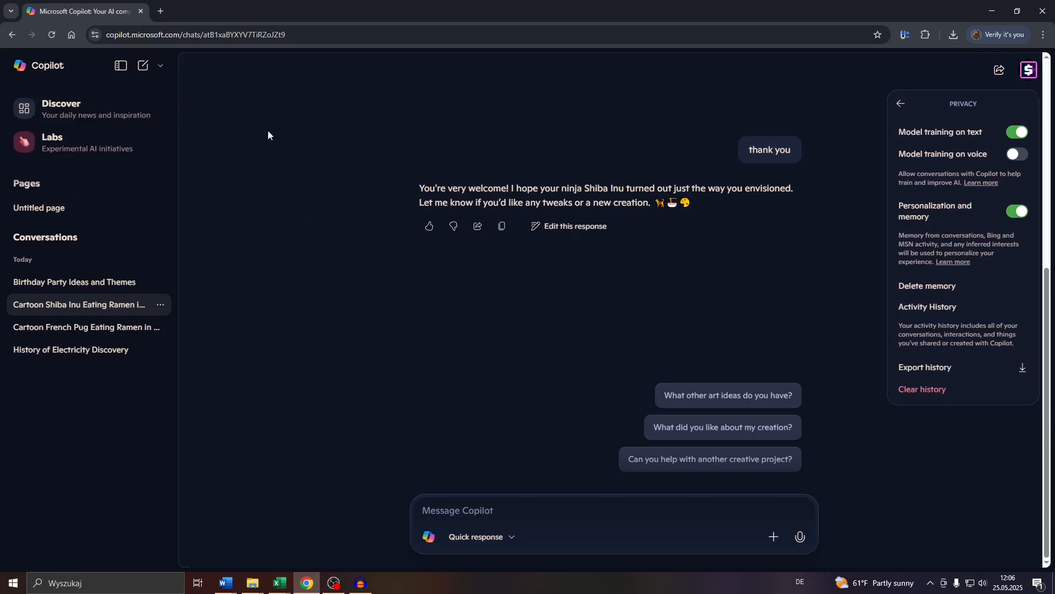
mouse_move(361, 214)
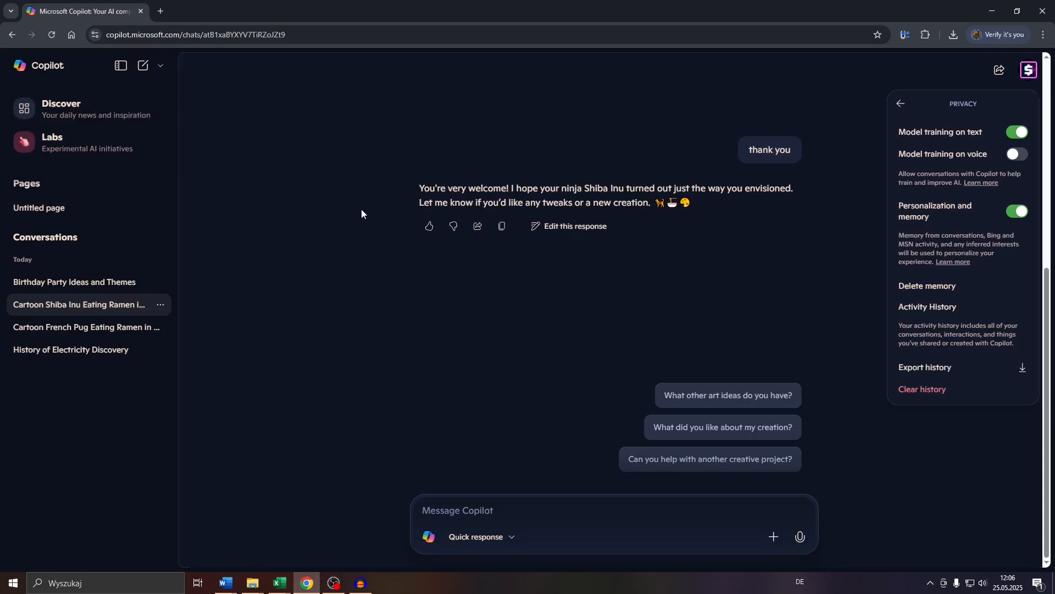
mouse_move(374, 279)
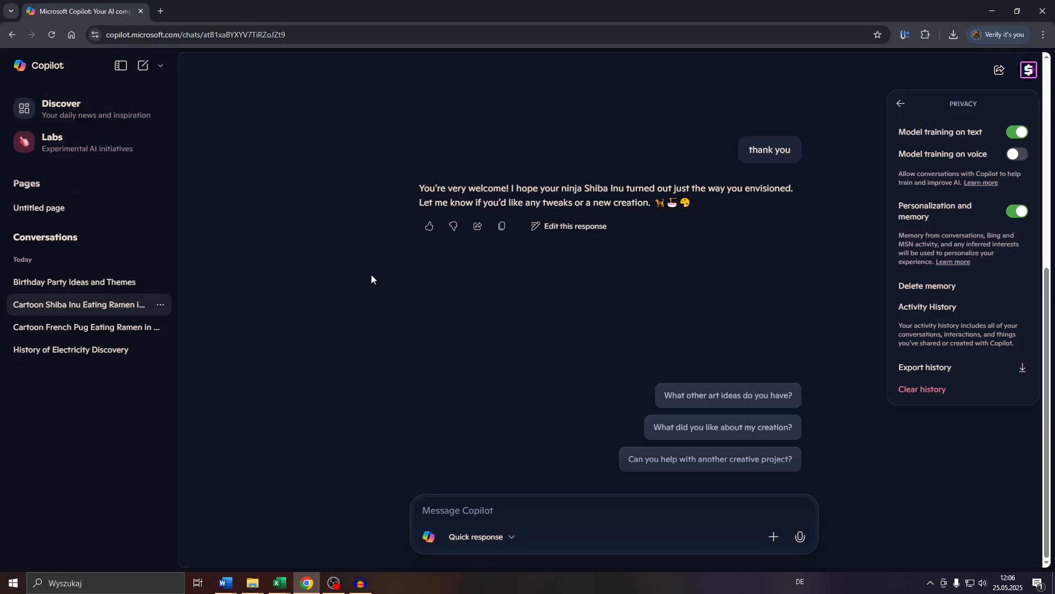
mouse_move(401, 300)
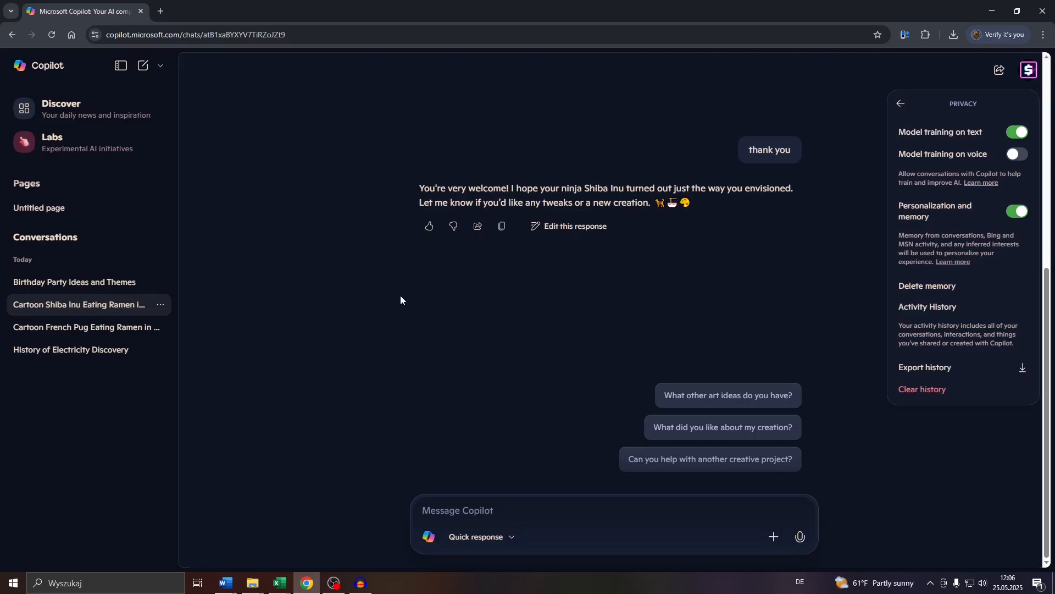
mouse_move(363, 308)
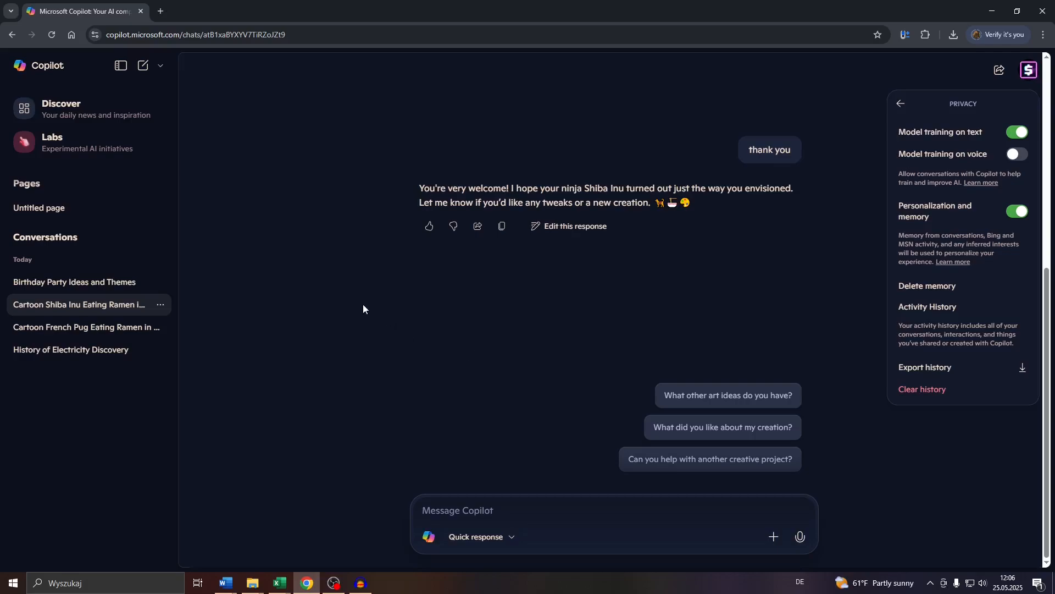
mouse_move(927, 285)
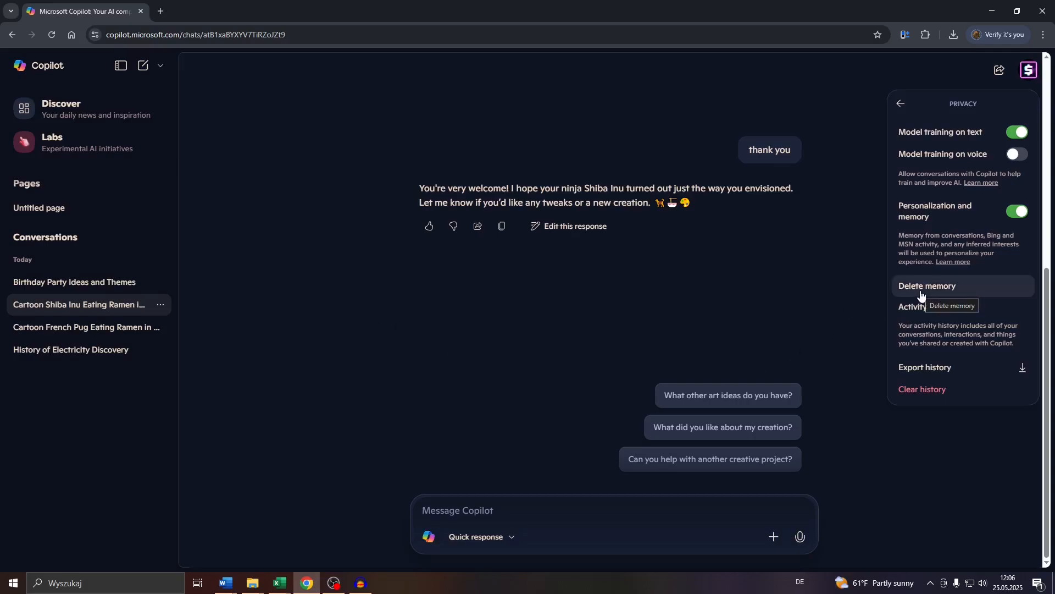
mouse_move(923, 397)
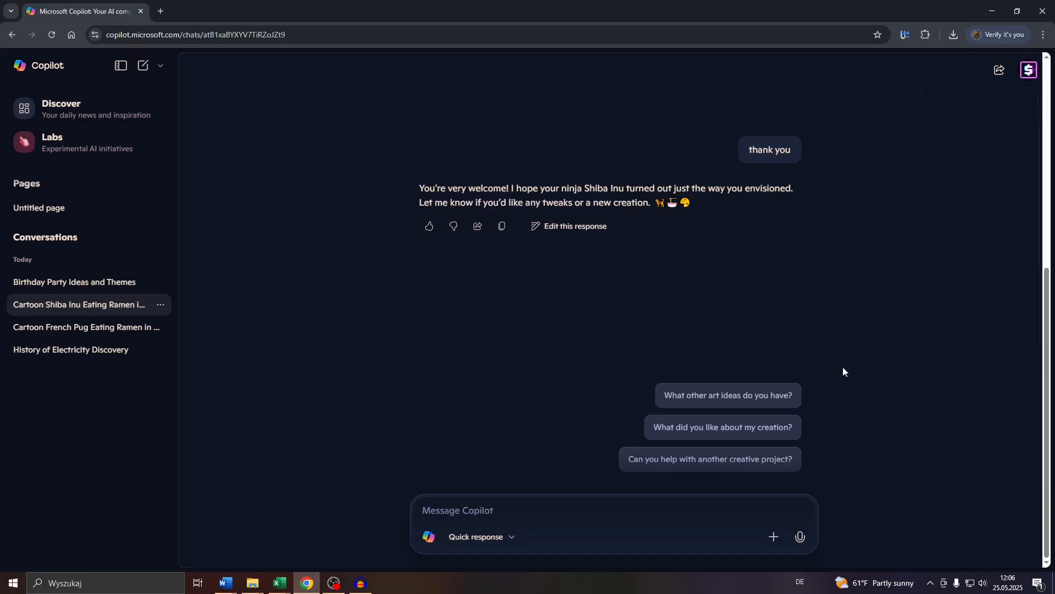
mouse_move(307, 503)
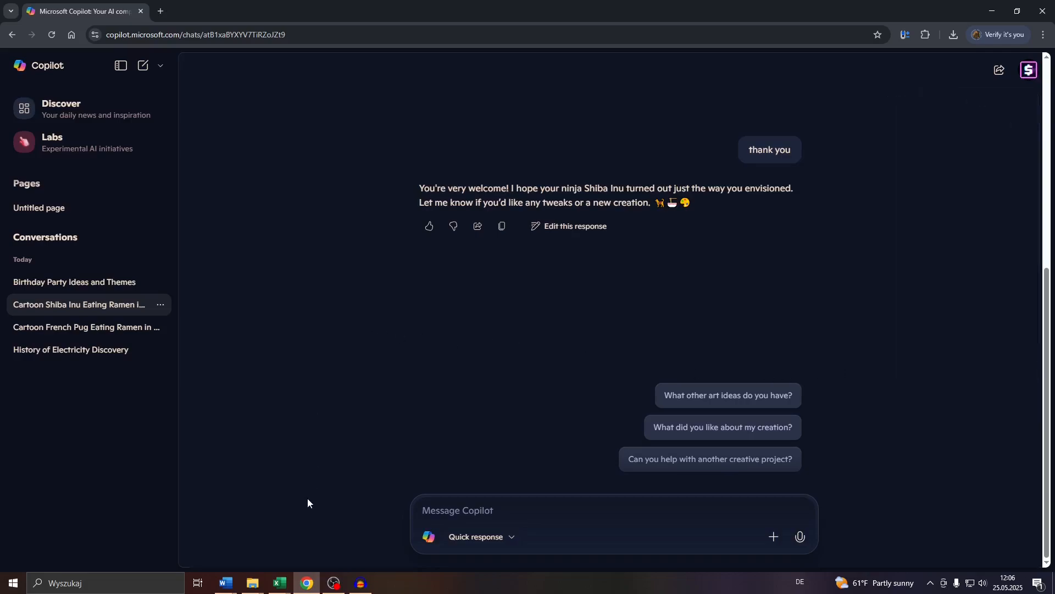